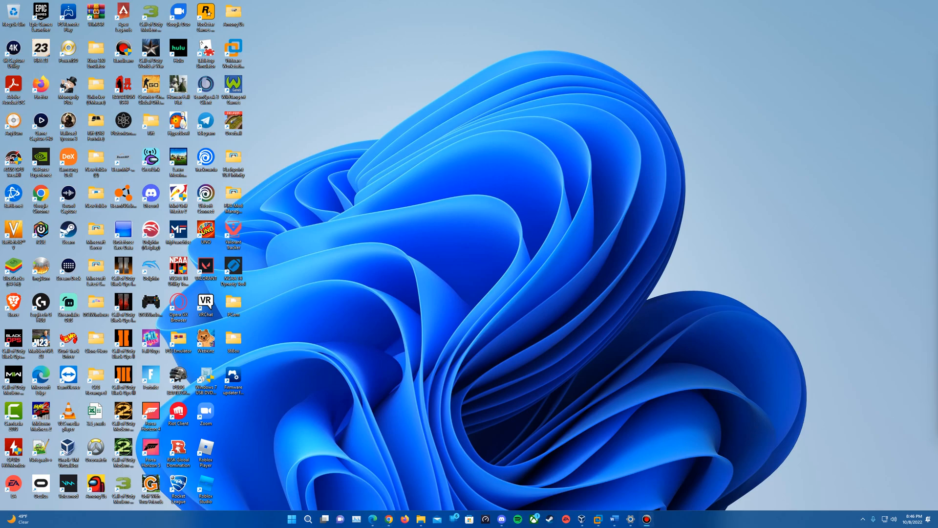
pyautogui.moveTo(373, 519)
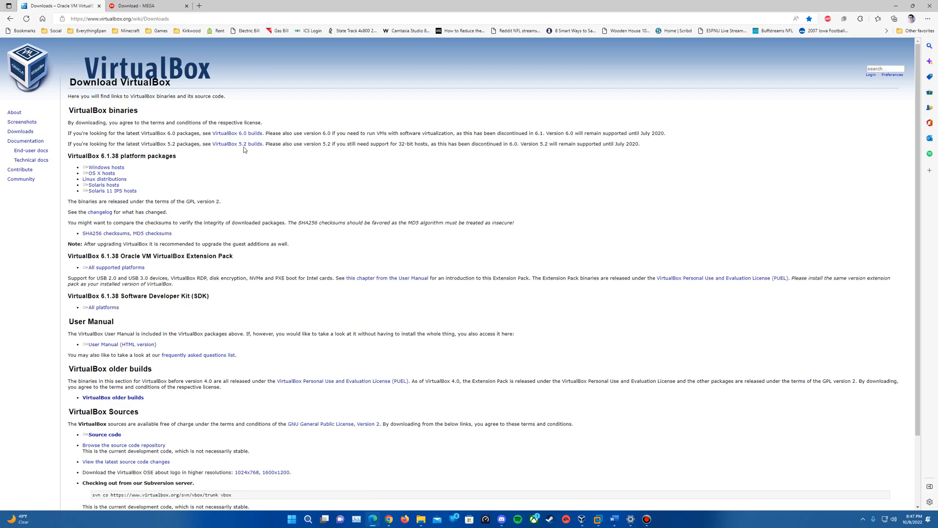
pyautogui.moveTo(258, 264)
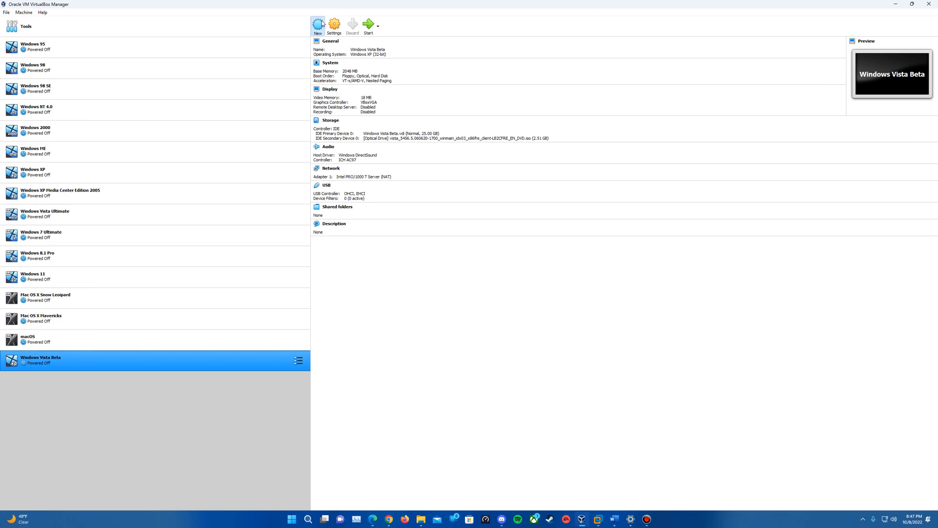
# - Create a new machine named Windows 3.2, version Windows 3.1, with 32 MB memory
pyautogui.click(317, 25)
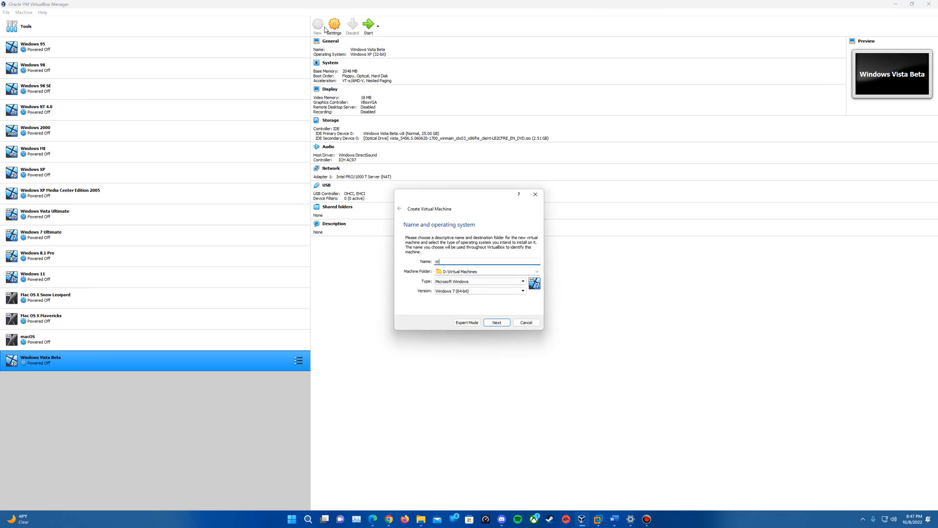
pyautogui.write('indows 3.2')
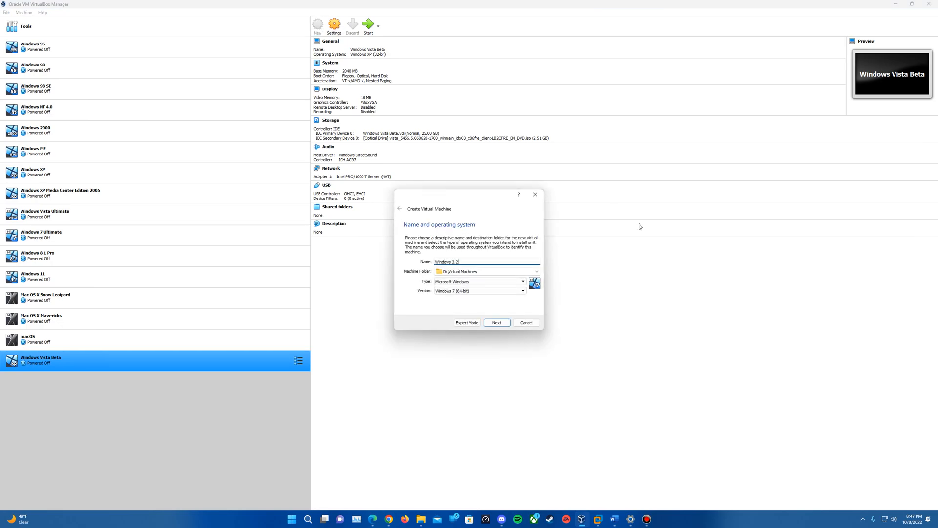
pyautogui.click(523, 291)
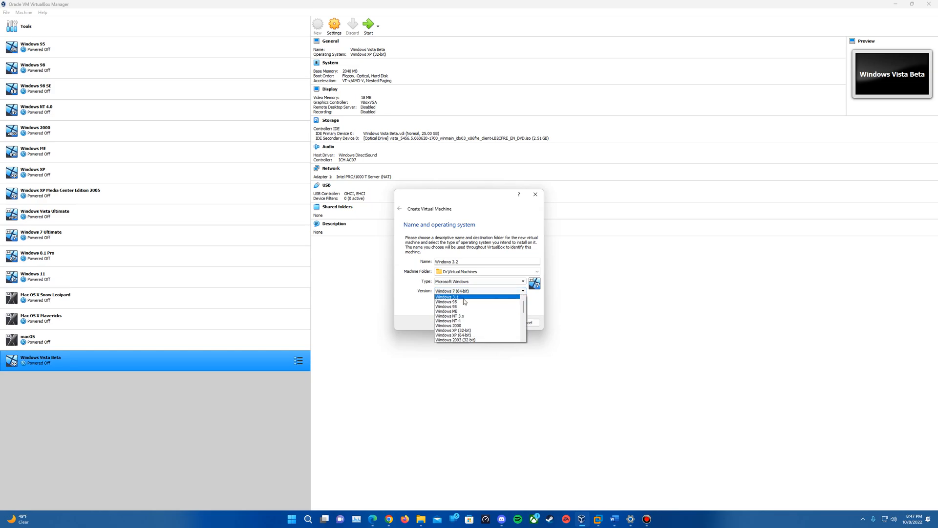
pyautogui.click(496, 322)
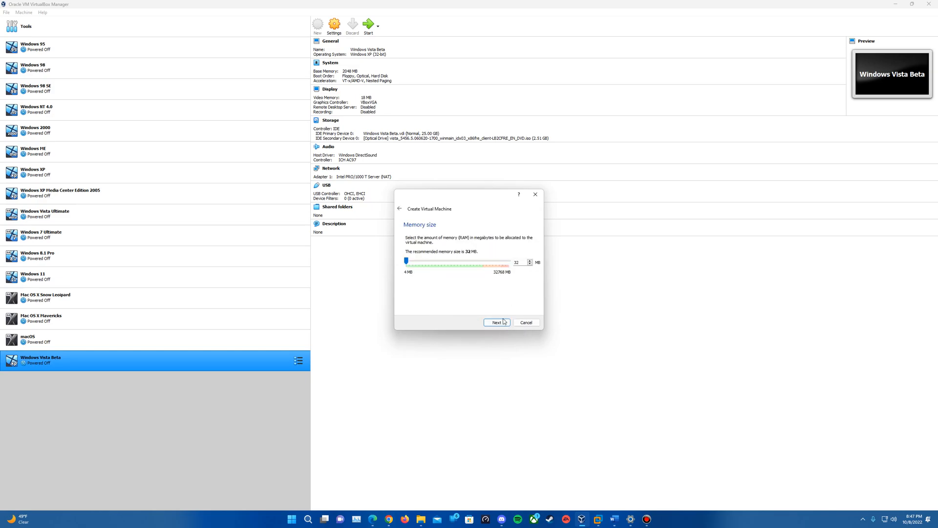
pyautogui.click(496, 322)
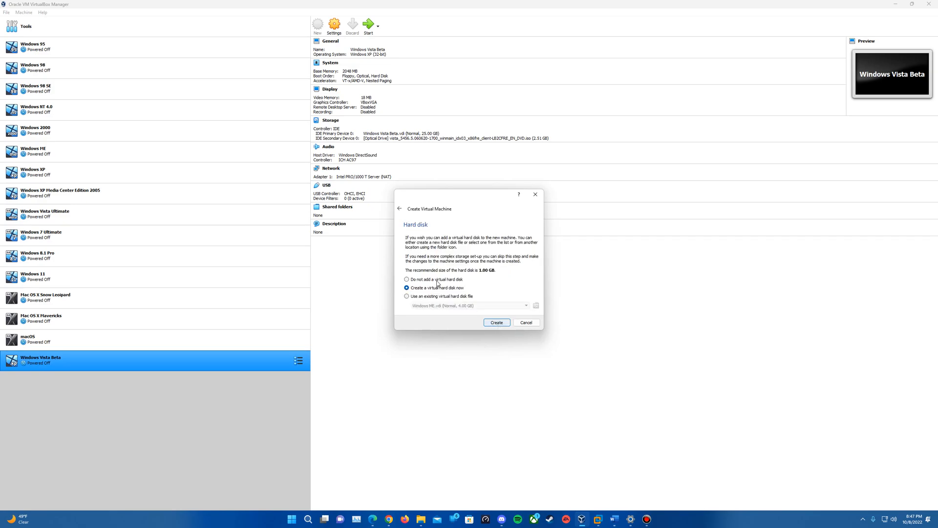
pyautogui.moveTo(500, 274)
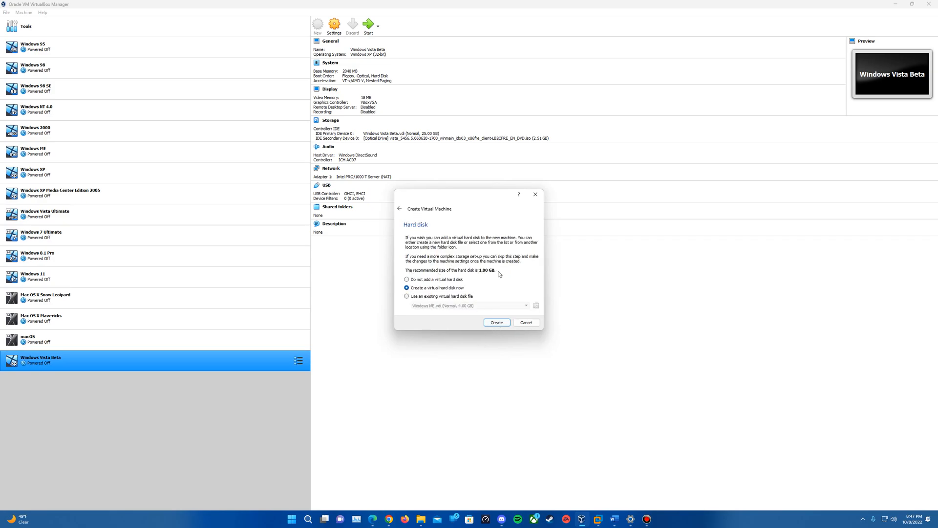
# - Add a new 1 GB dynamically allocated VDI hard disk and finish the machine
pyautogui.click(496, 323)
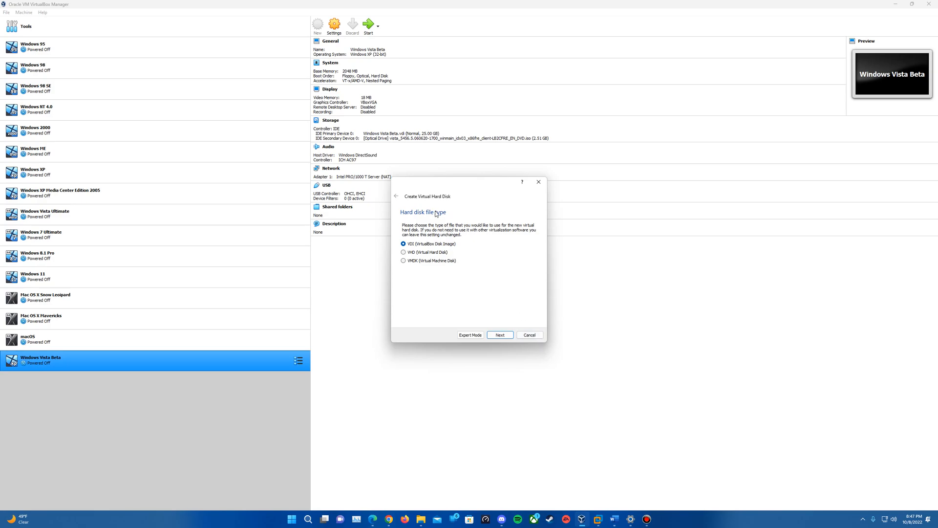
pyautogui.moveTo(435, 267)
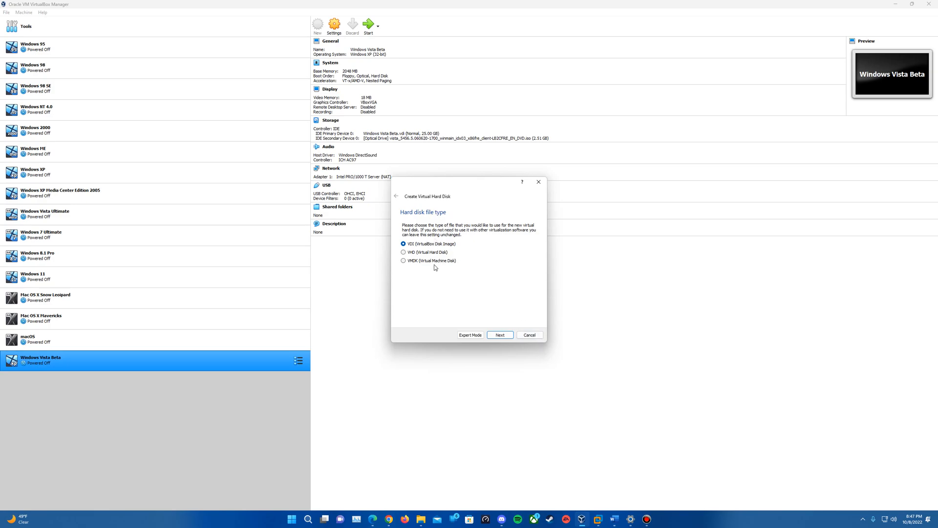
pyautogui.click(499, 335)
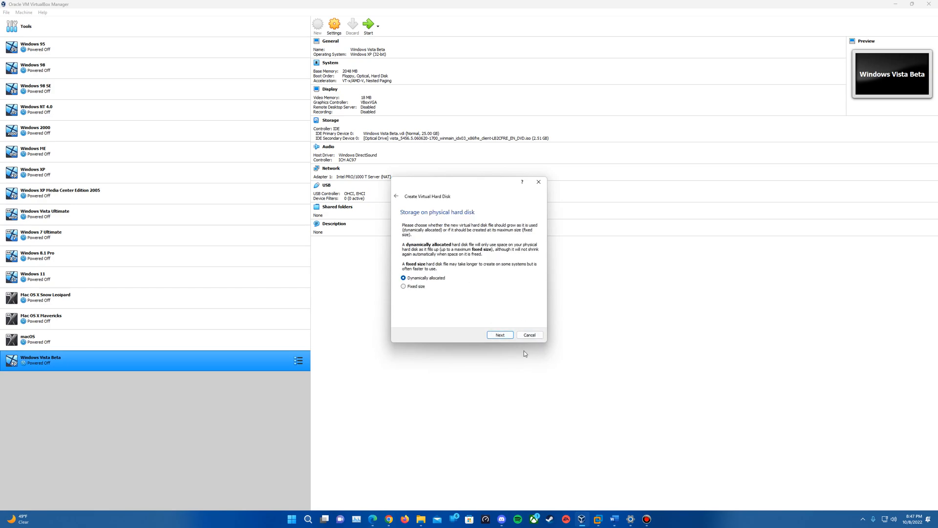
pyautogui.moveTo(436, 256)
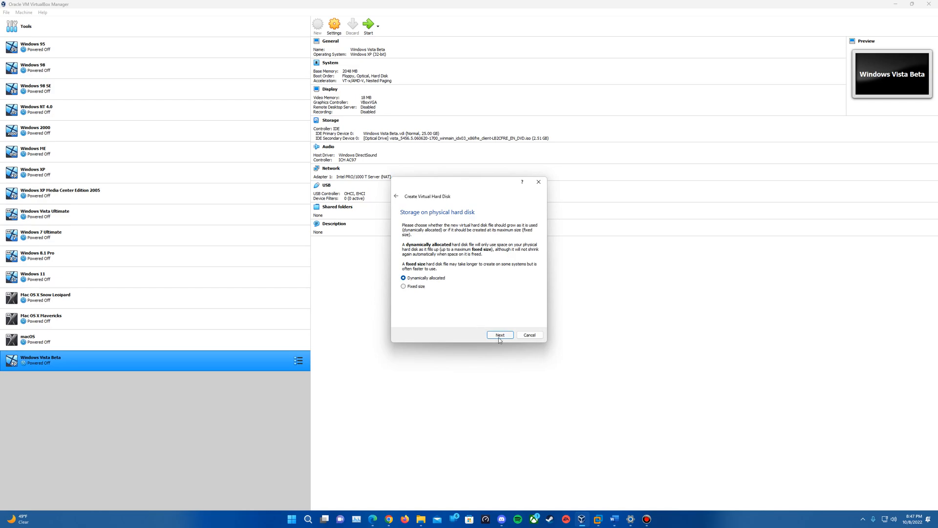
pyautogui.click(500, 335)
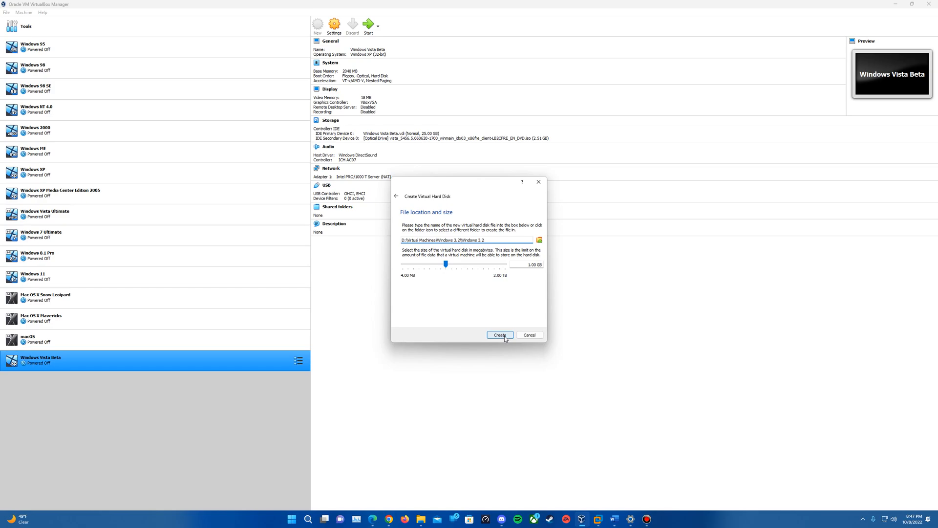
pyautogui.click(499, 334)
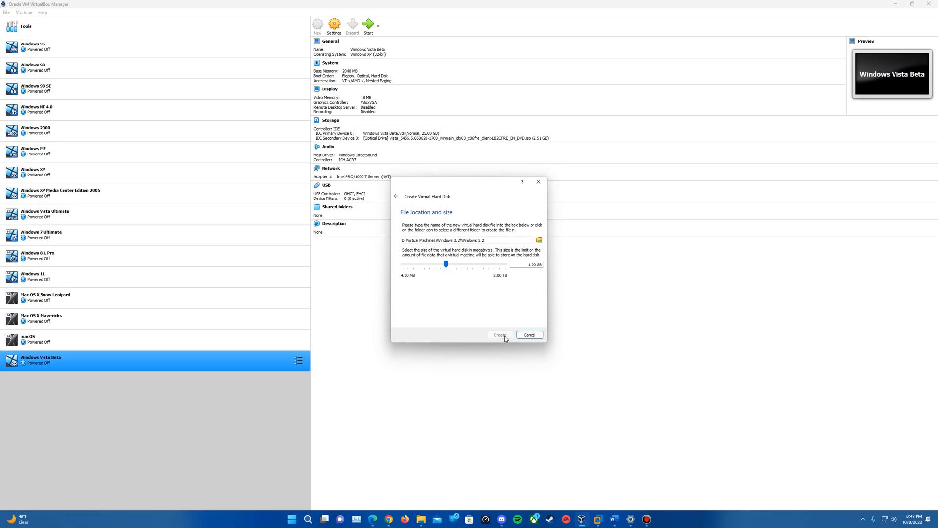
pyautogui.click(500, 335)
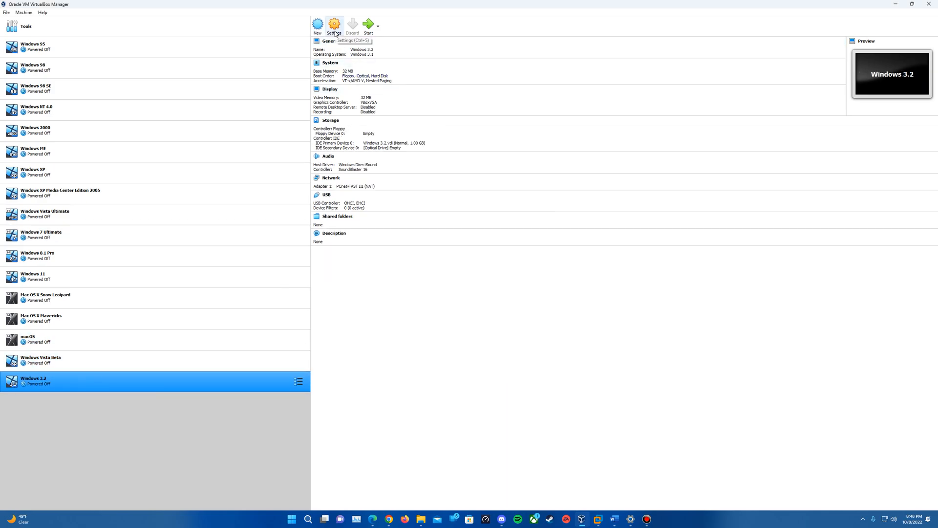
# - Mount 'Disk 1 - Setup - 1.44mb.img' in the floppy controller via Storage settings
pyautogui.click(333, 25)
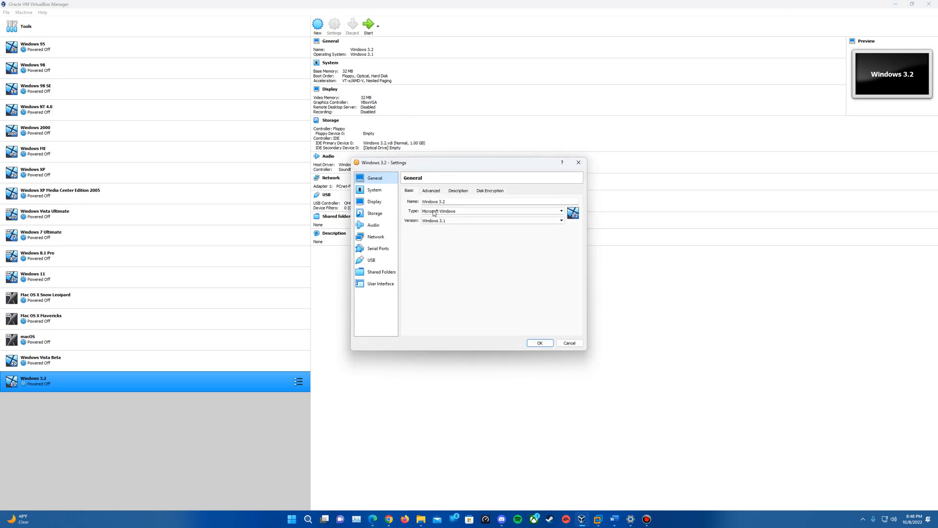
pyautogui.click(373, 214)
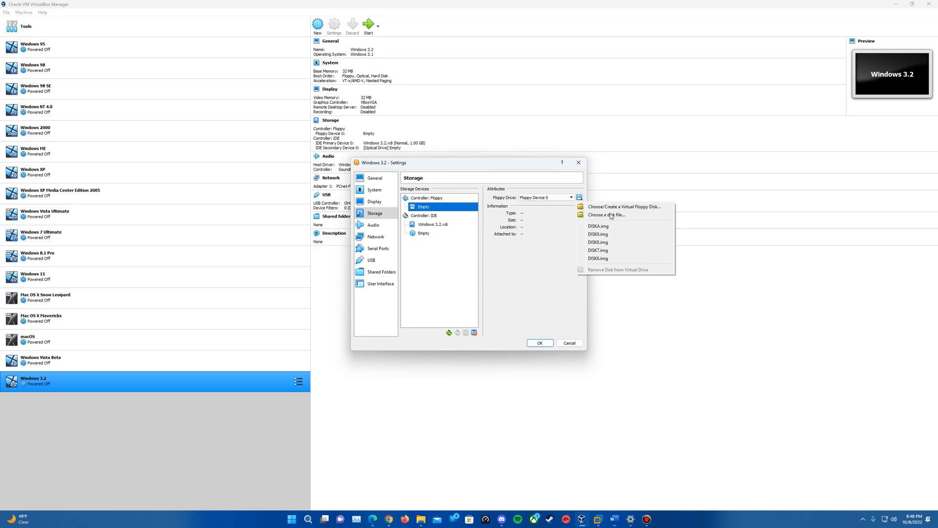
pyautogui.click(605, 215)
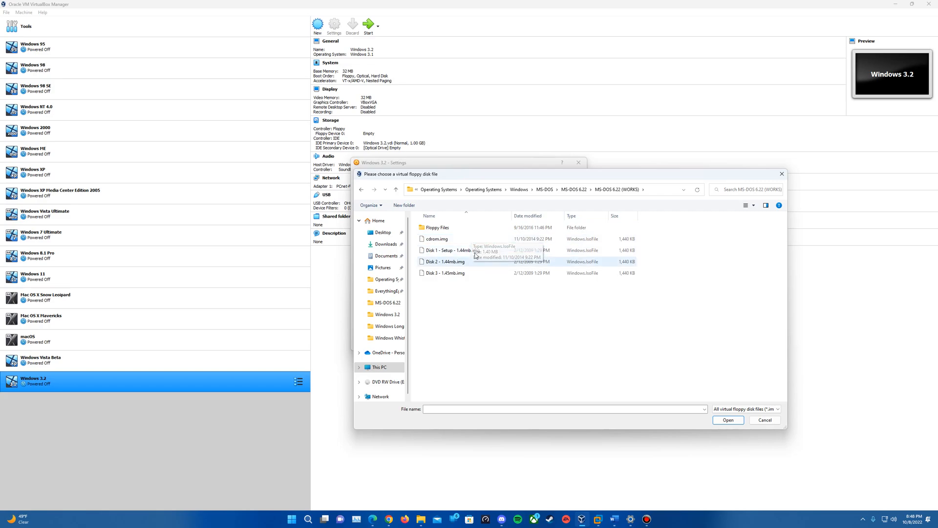
pyautogui.moveTo(455, 250)
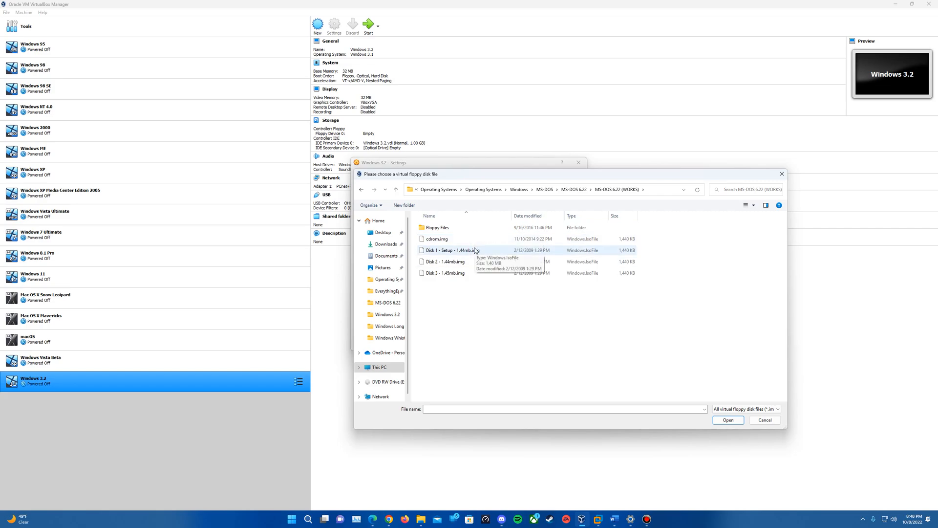
pyautogui.click(451, 250)
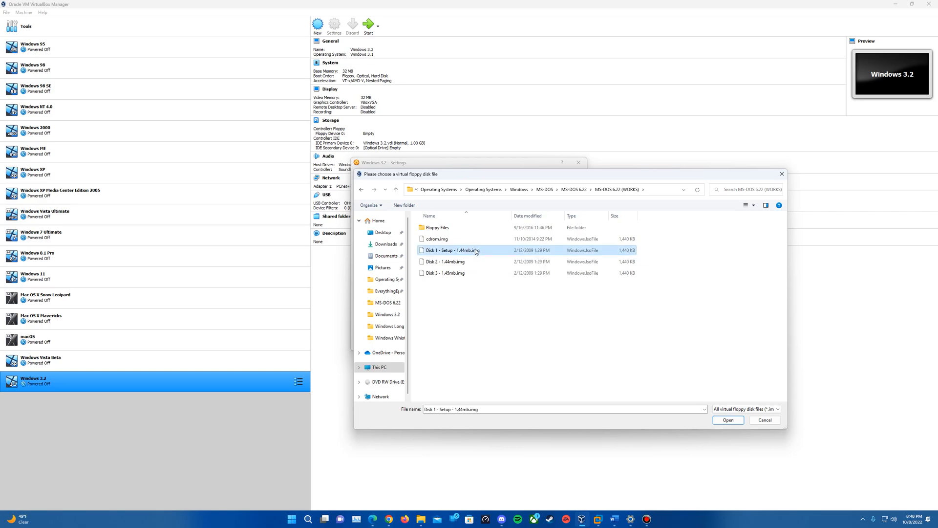
pyautogui.click(727, 419)
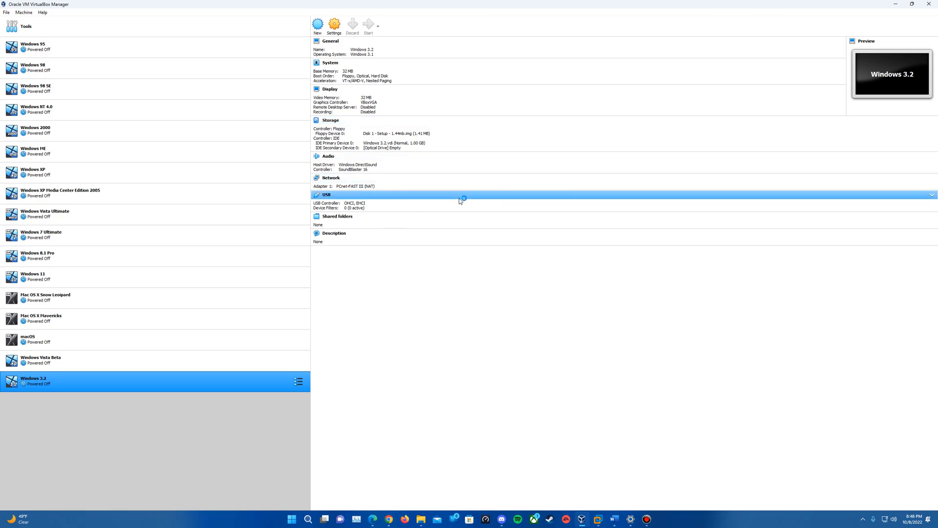
# - Power on Windows 3.2, dismissing the start-up disk prompt, to boot MS-DOS Setup
pyautogui.click(368, 24)
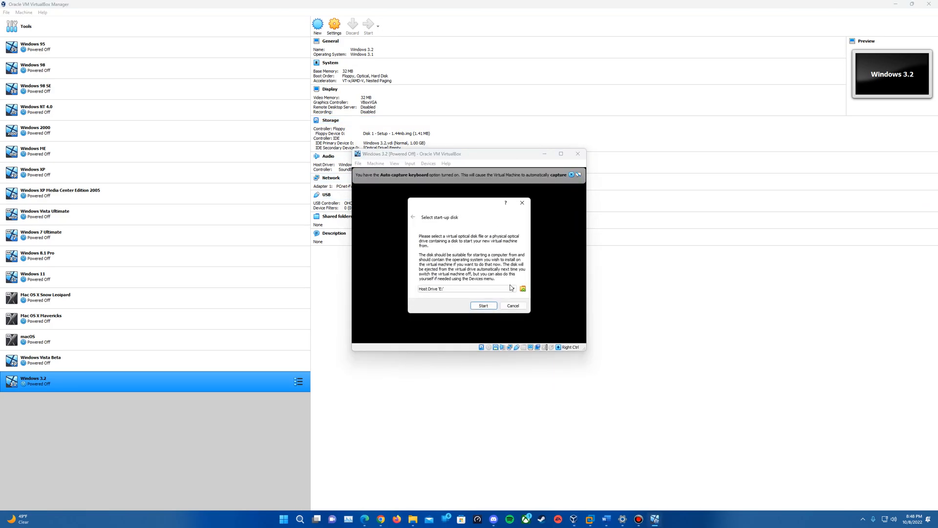
pyautogui.click(483, 305)
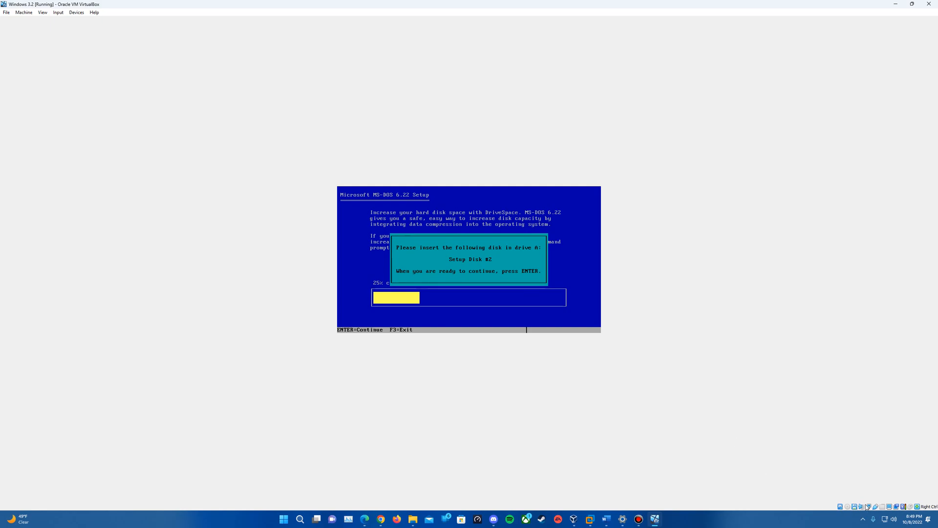
# - Load the Disk 2 floppy image into the virtual floppy drive
pyautogui.click(866, 506)
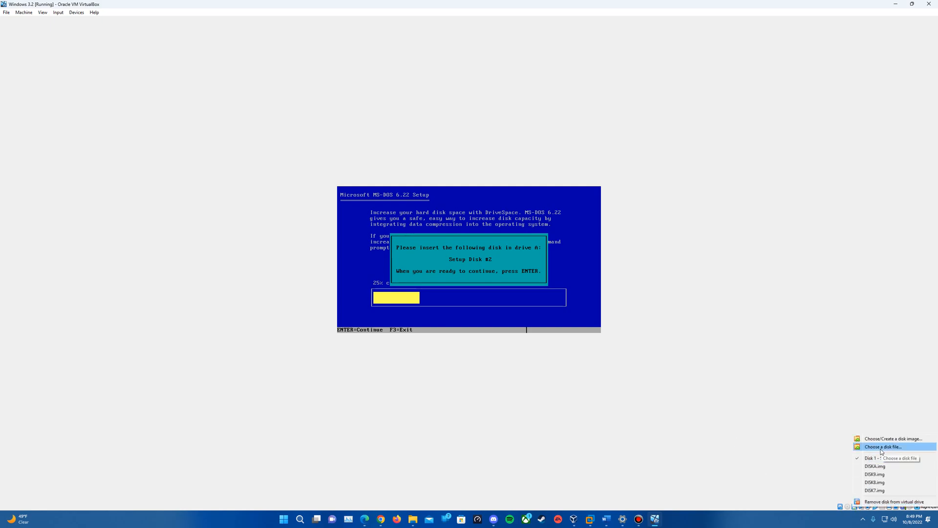
pyautogui.click(882, 447)
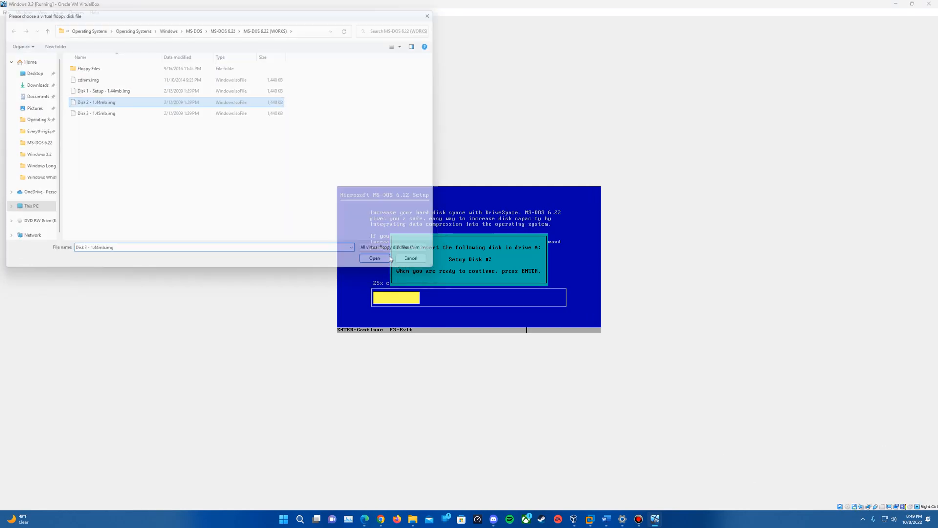
pyautogui.click(374, 258)
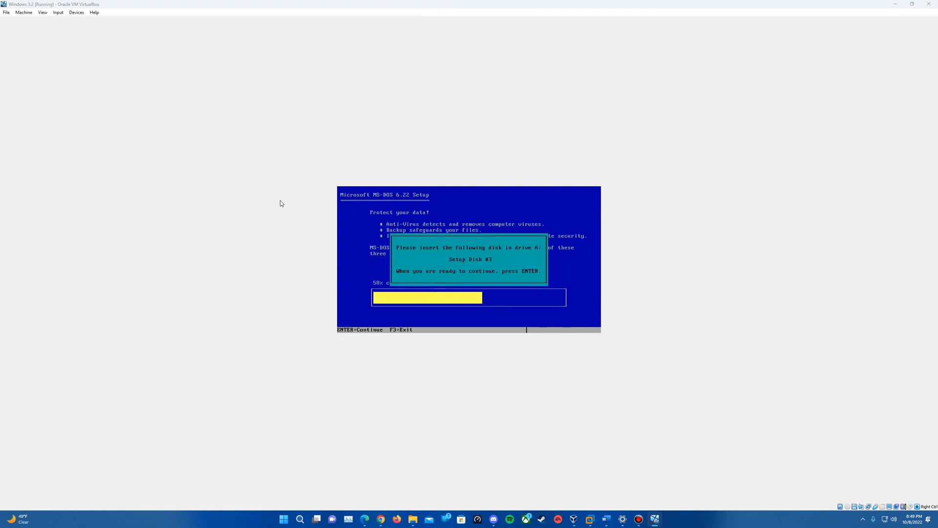
pyautogui.moveTo(608, 347)
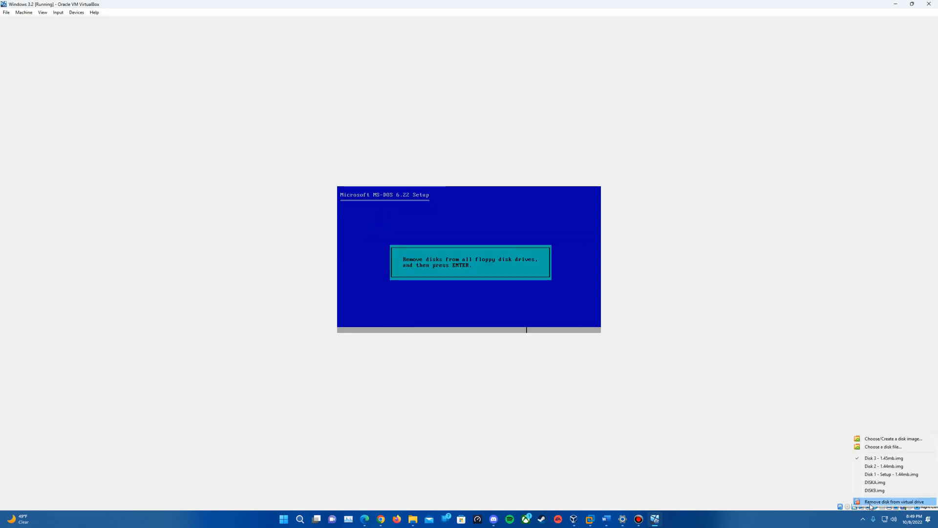
# - Eject the floppy and load DISK1.img from the Windows 3.2 disk images folder
pyautogui.click(895, 501)
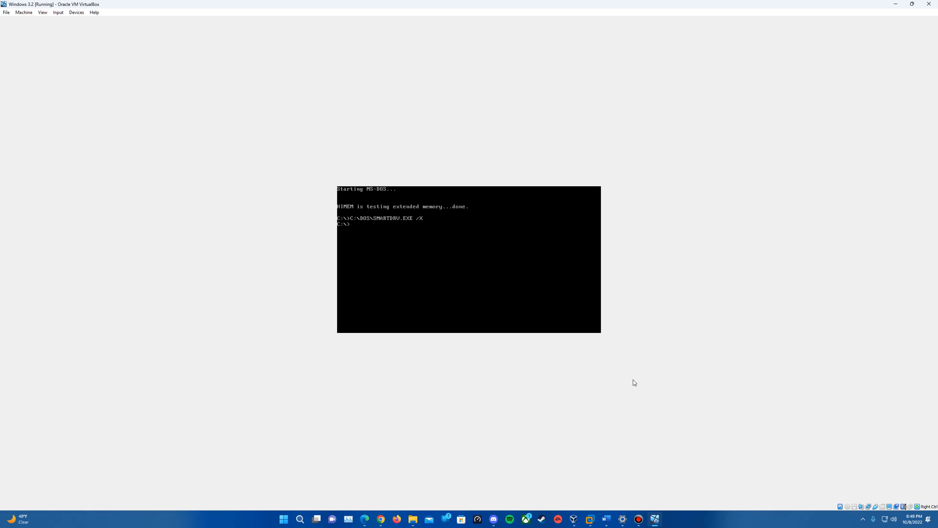
pyautogui.moveTo(630, 297)
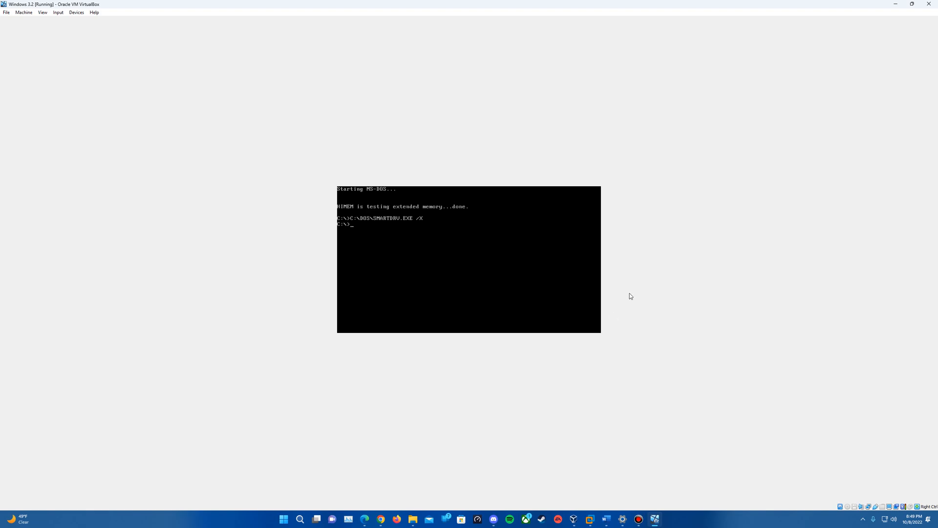
pyautogui.click(840, 506)
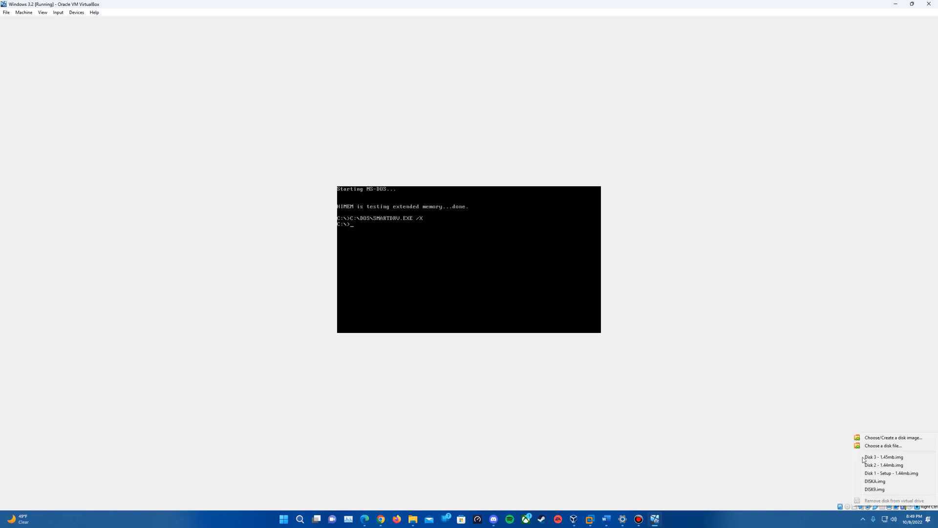
pyautogui.click(883, 445)
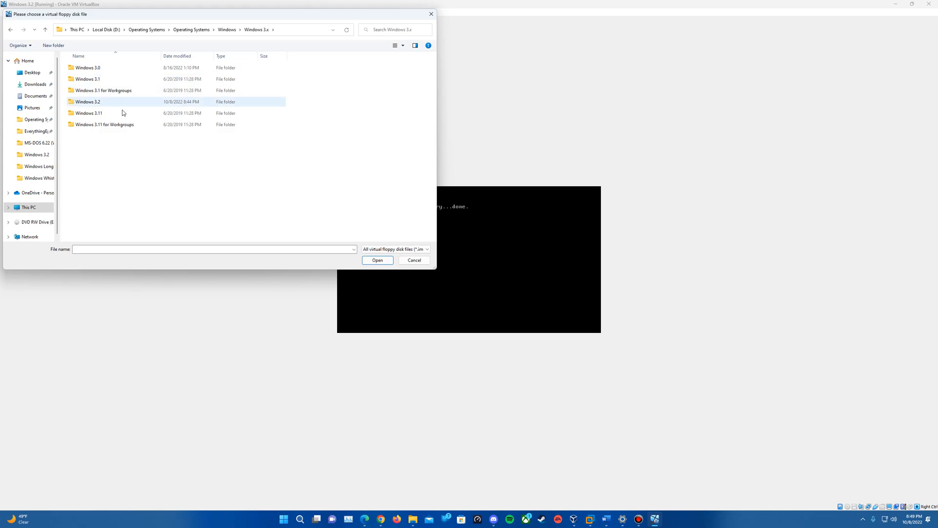
pyautogui.doubleClick(88, 101)
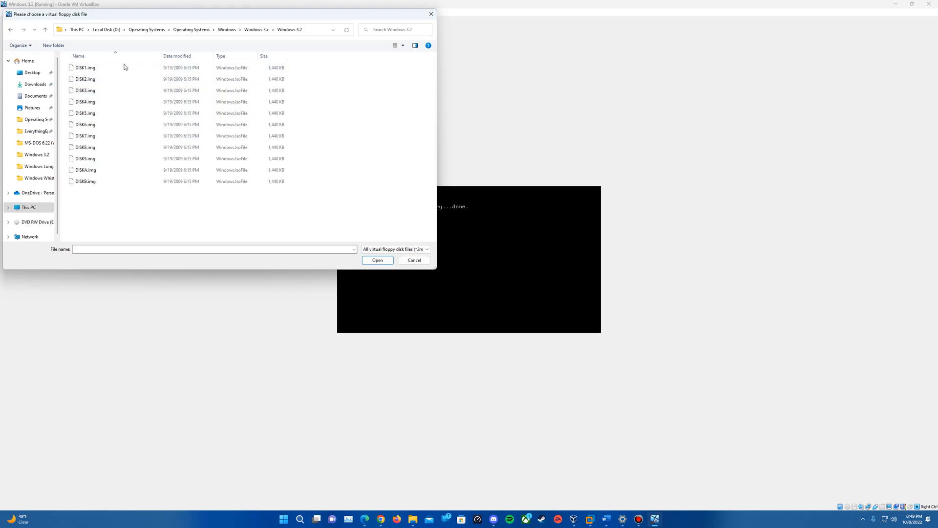
pyautogui.click(85, 125)
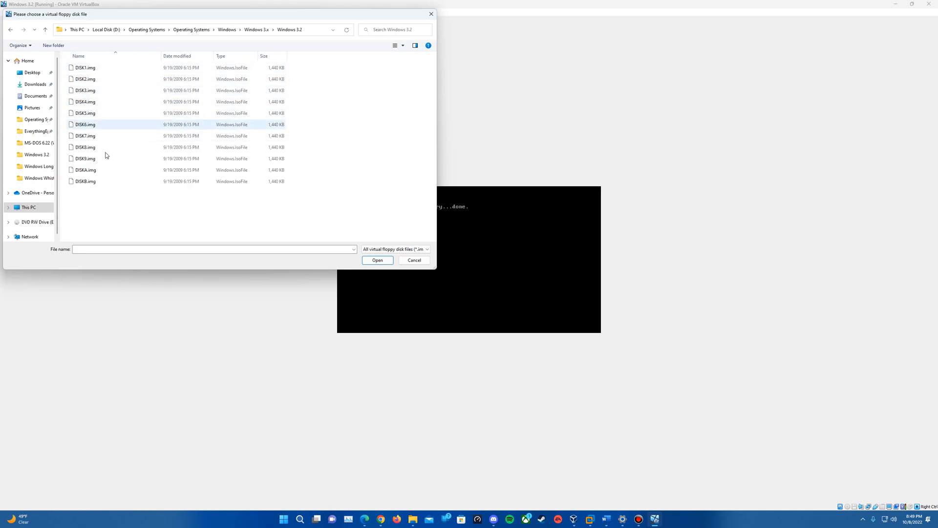
pyautogui.click(85, 158)
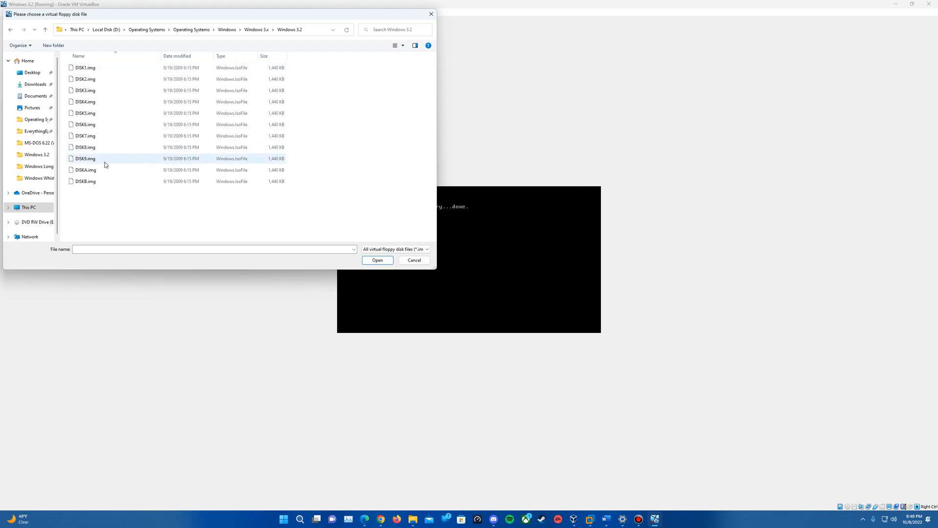
pyautogui.click(84, 67)
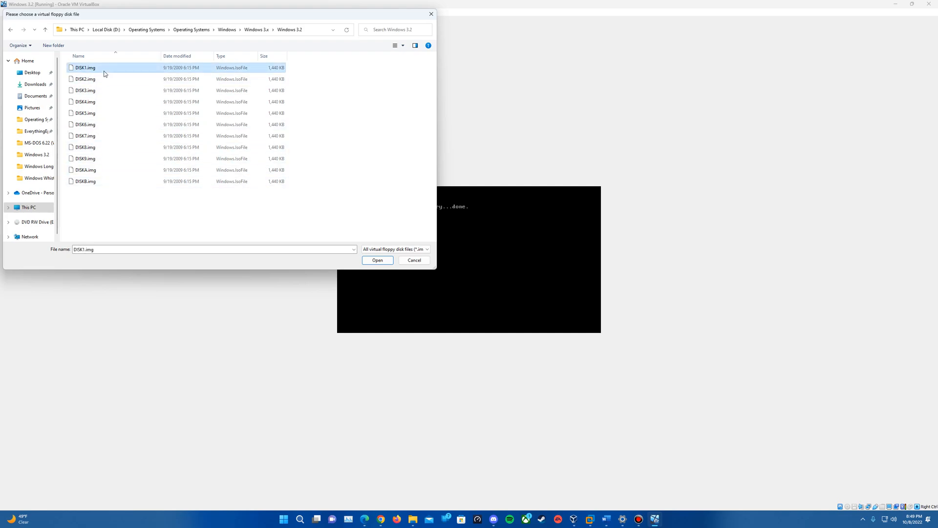
pyautogui.click(376, 259)
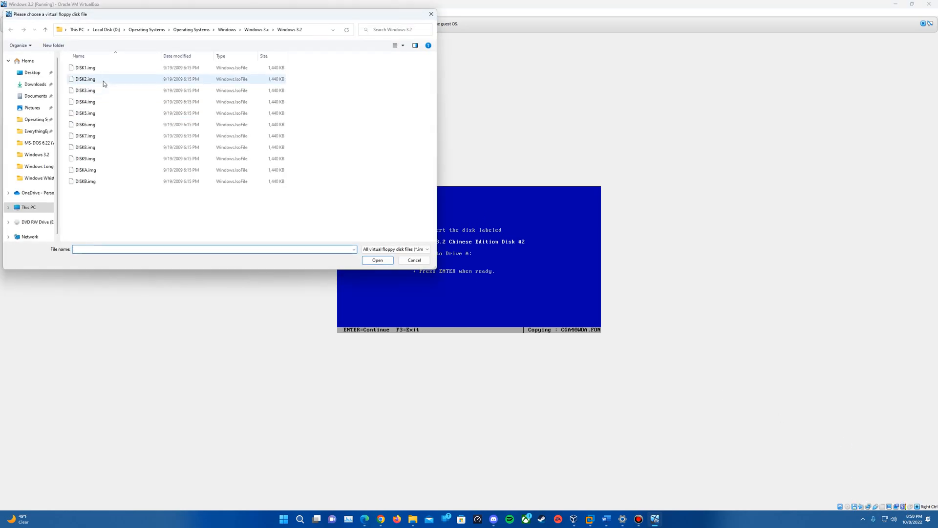
# - Swap in DISK2, DISK3 and later floppy images until setup requests Disk #7
pyautogui.click(377, 260)
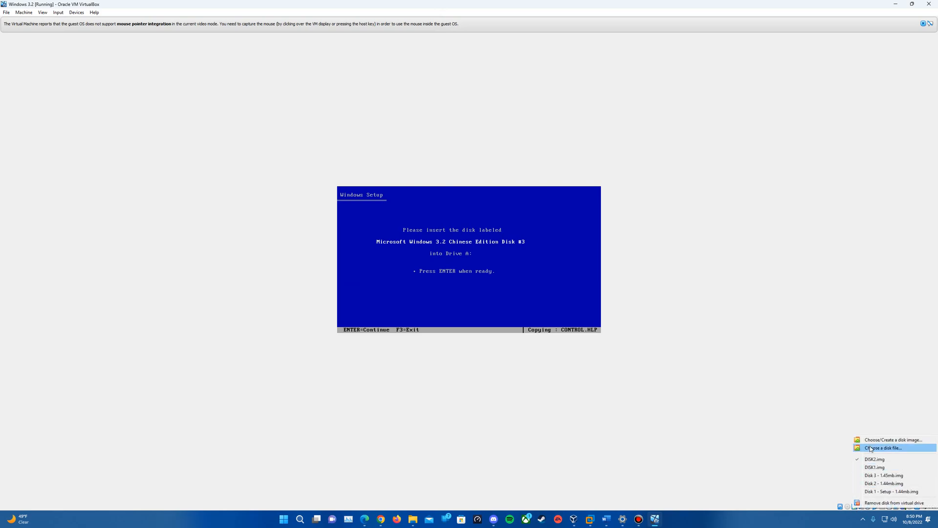
pyautogui.click(882, 447)
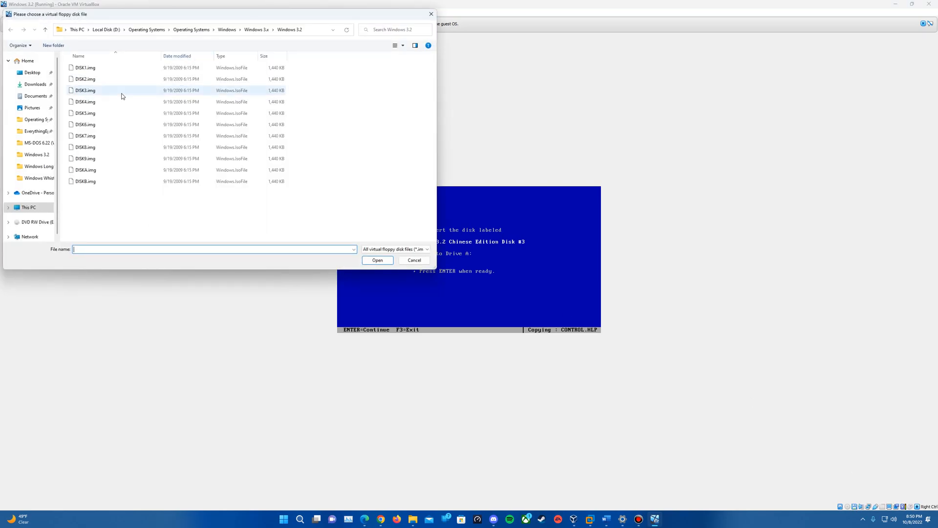
pyautogui.click(414, 259)
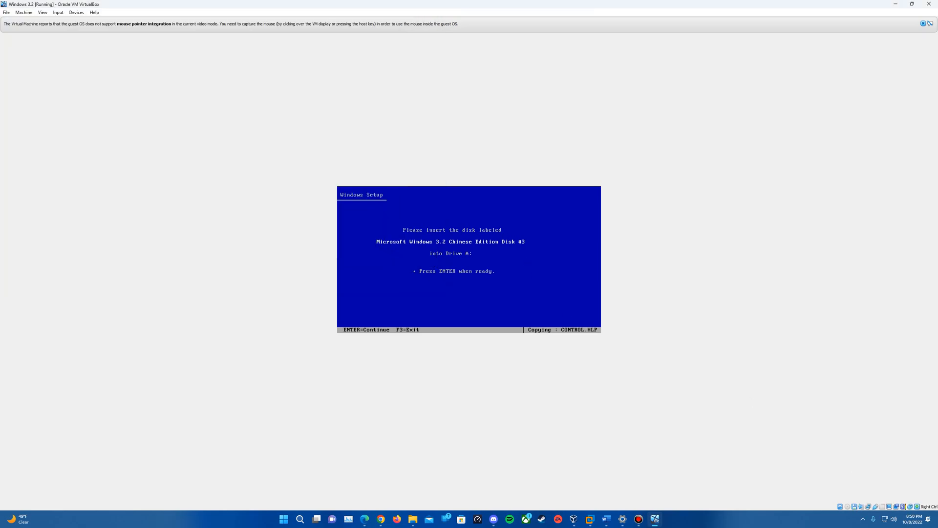
pyautogui.press('Return')
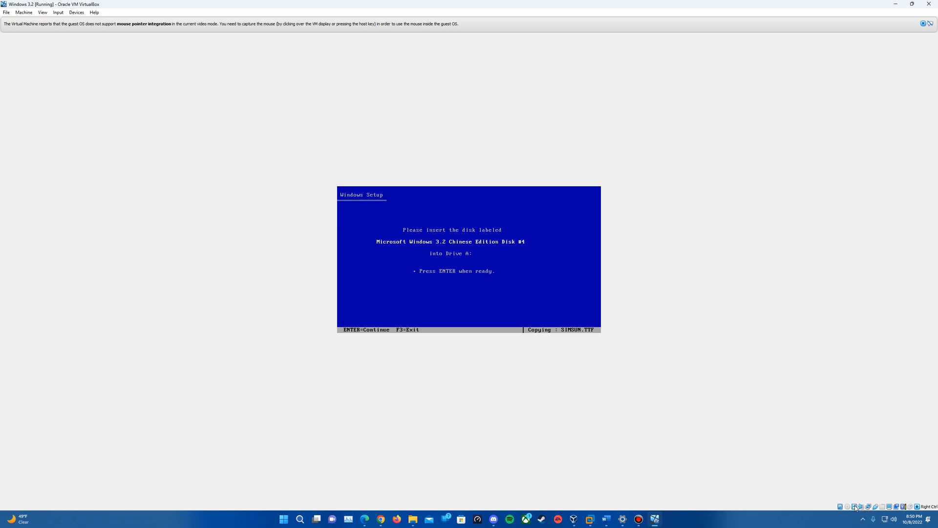
pyautogui.click(859, 507)
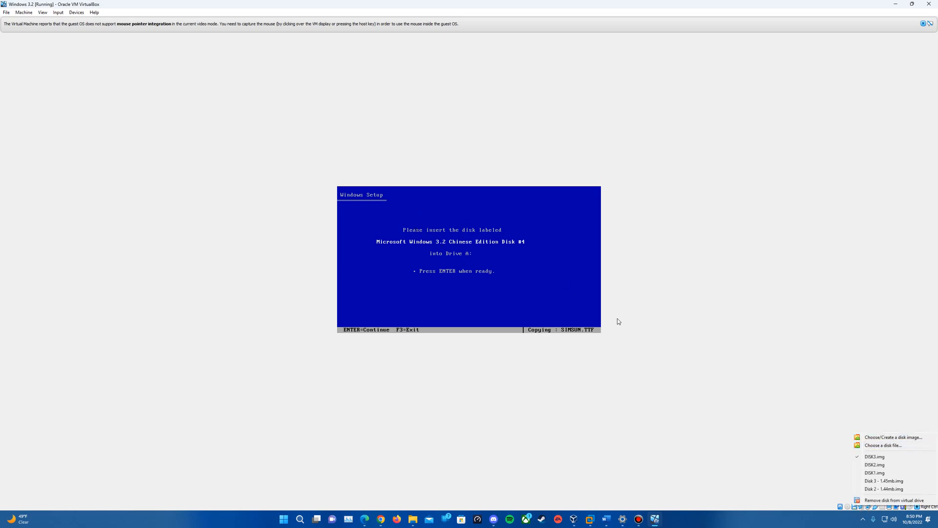
pyautogui.click(883, 446)
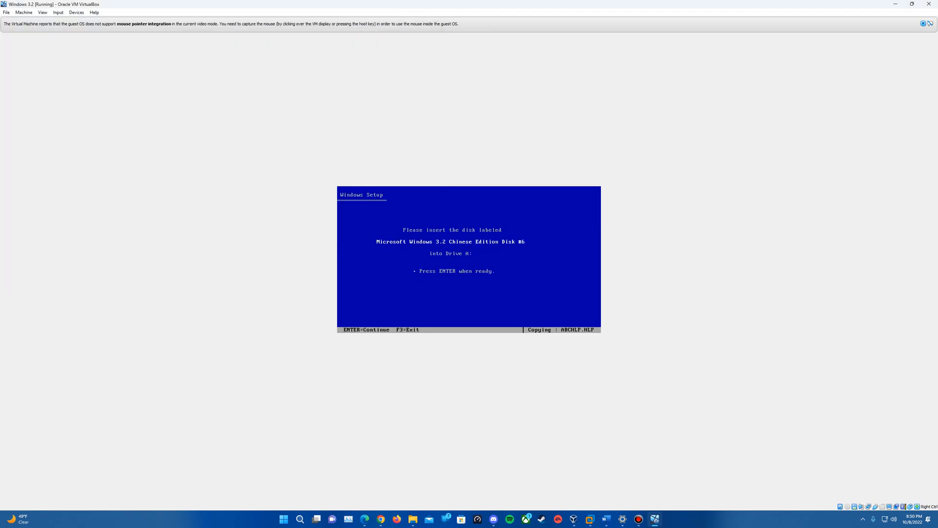
pyautogui.moveTo(458, 264)
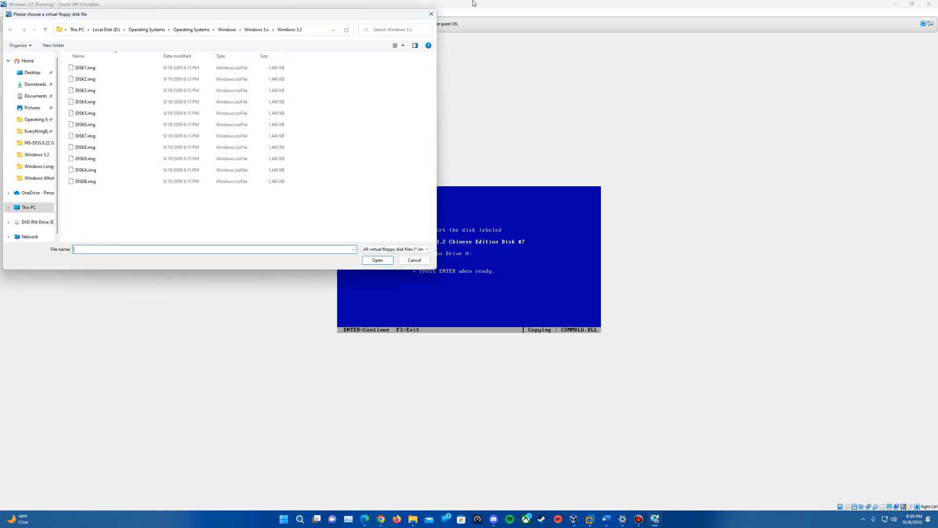
pyautogui.click(413, 260)
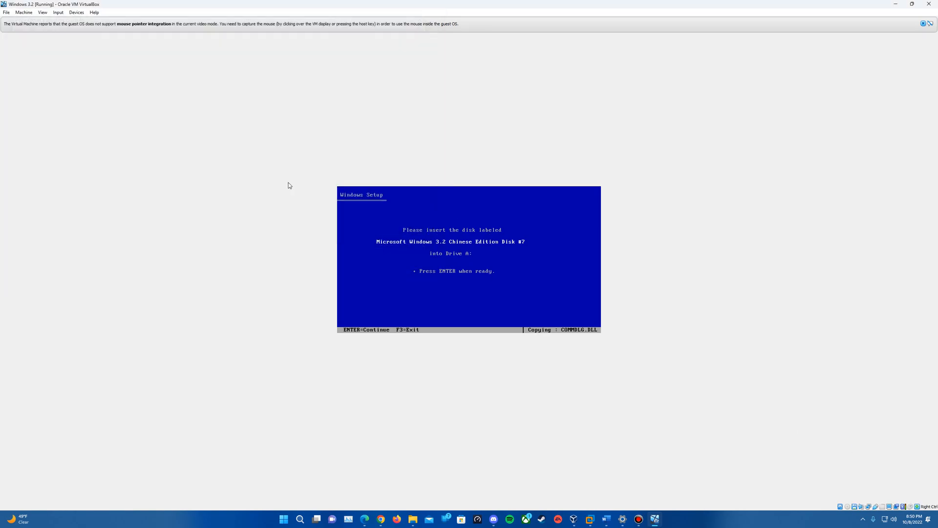
# - Confirm the disk, register the name Epan, and confirm the registration details
pyautogui.press('Return')
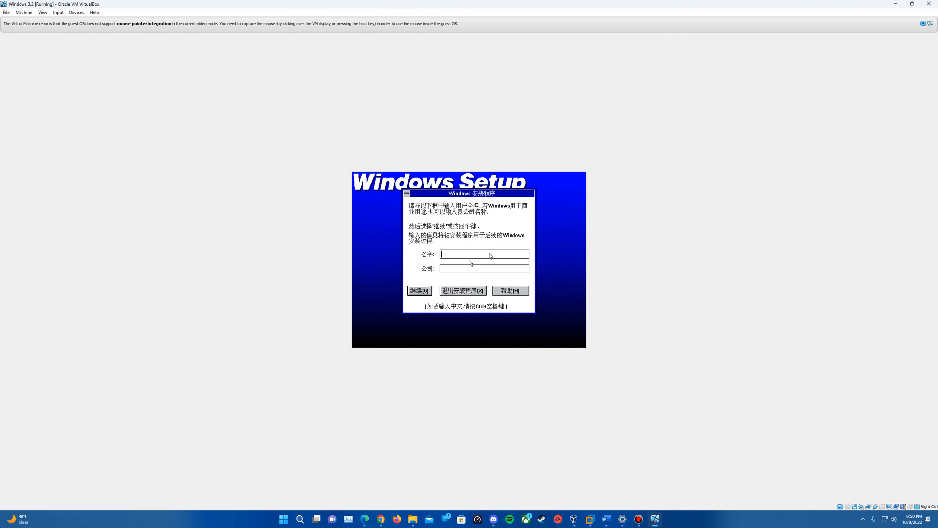
pyautogui.moveTo(454, 266)
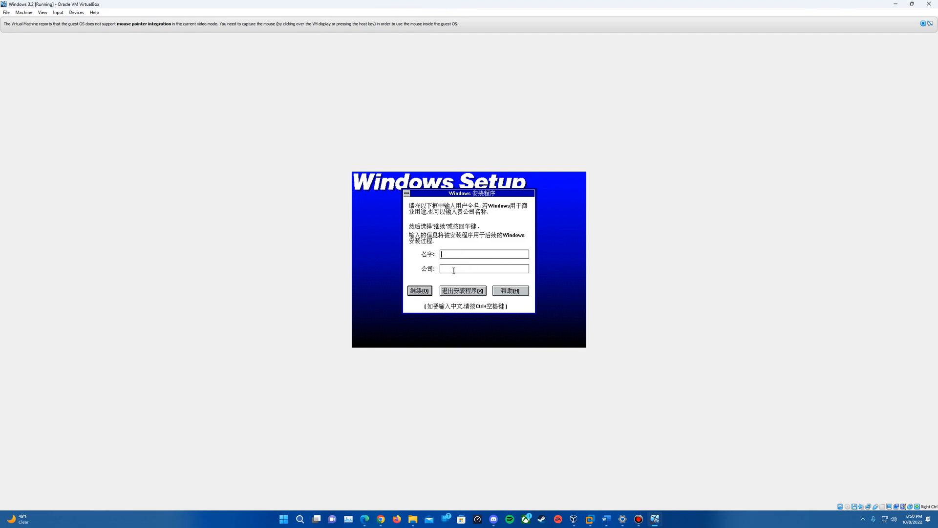
pyautogui.write('Epan')
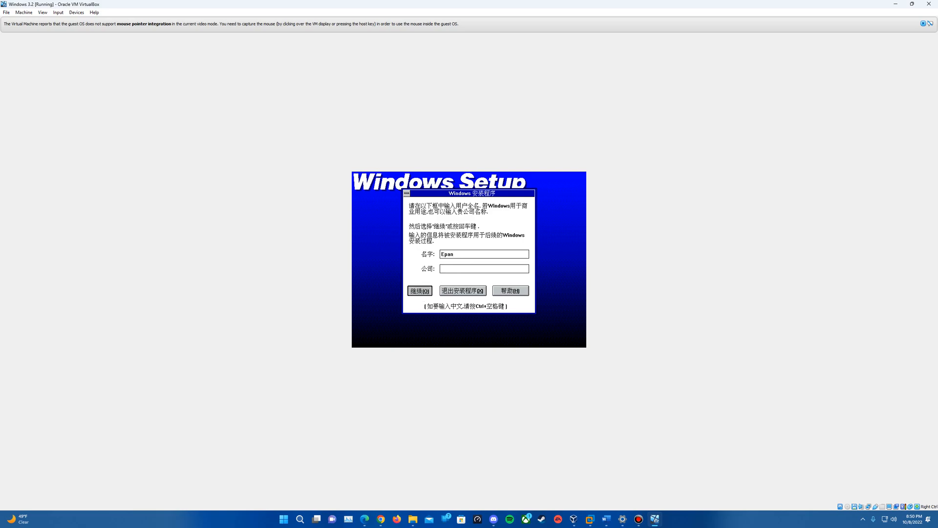
pyautogui.click(419, 290)
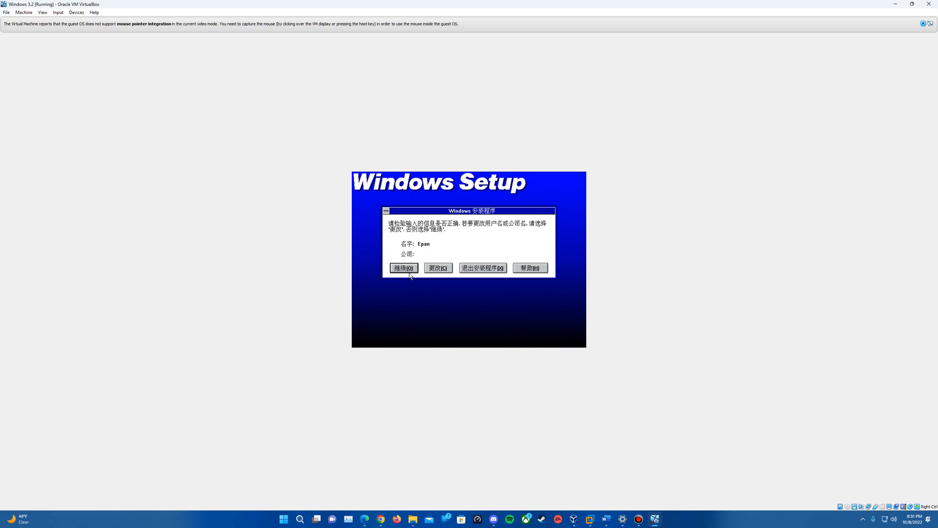
pyautogui.click(403, 268)
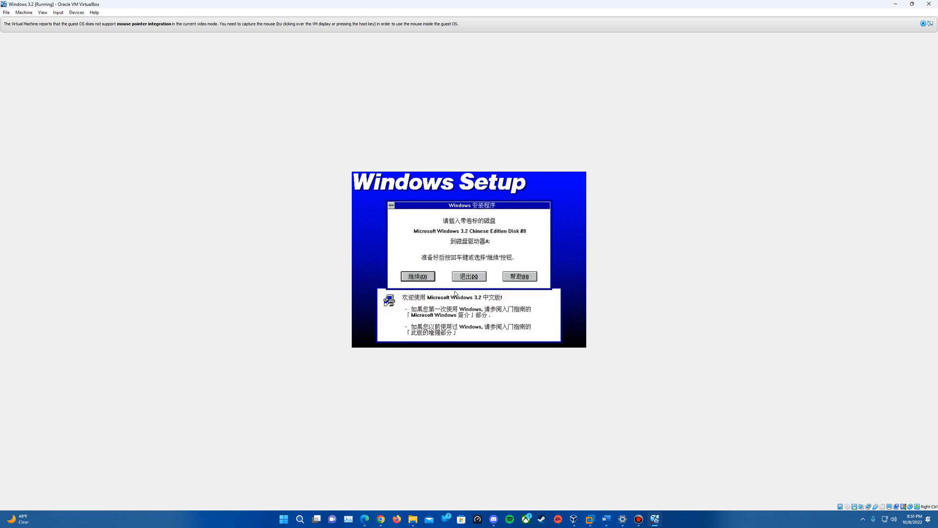
pyautogui.moveTo(579, 317)
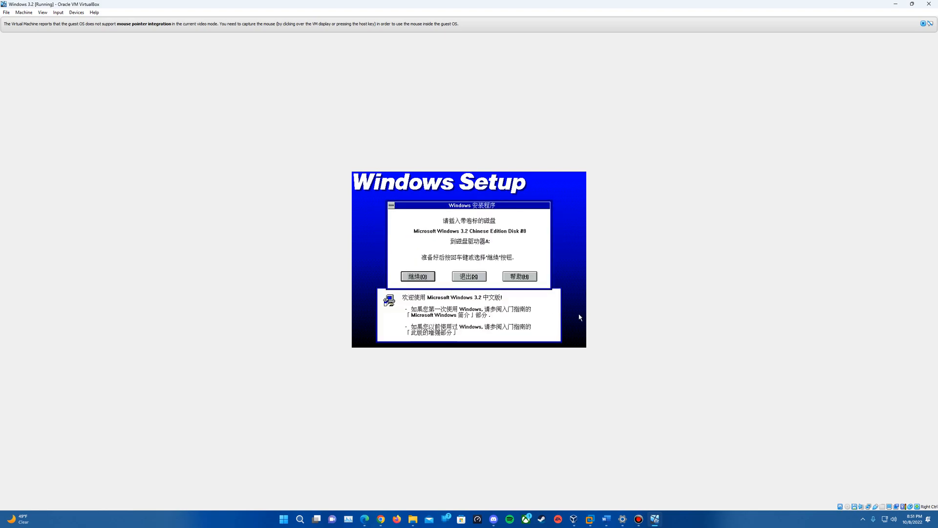
pyautogui.moveTo(511, 320)
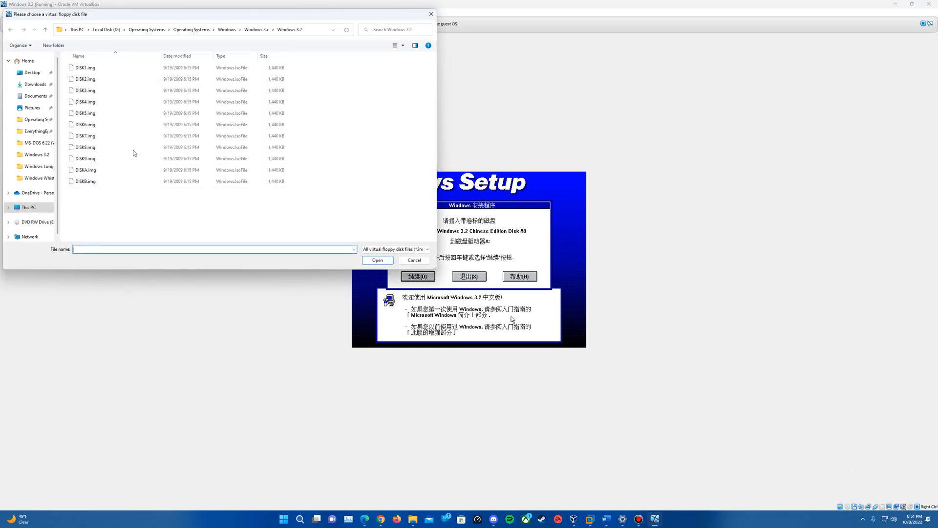
# - Insert DISK8, continue setup, and load the next requested disk image
pyautogui.click(413, 260)
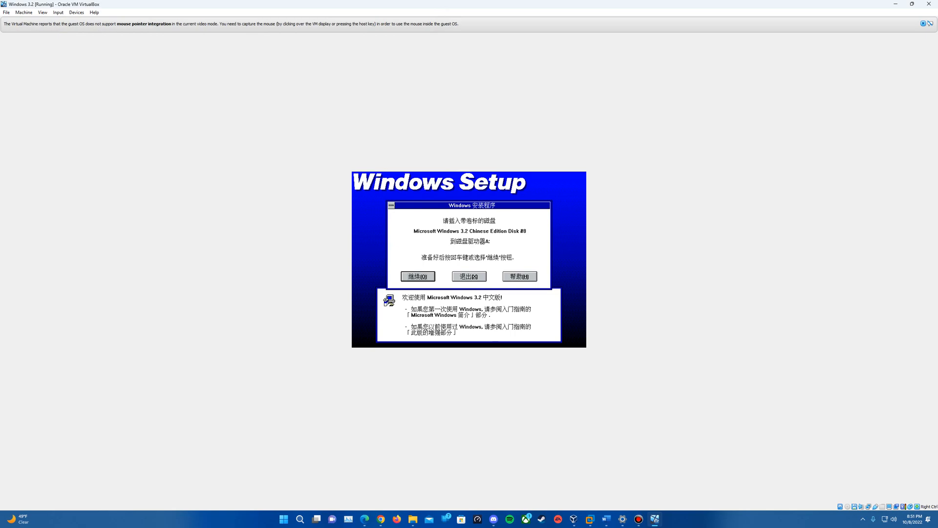
pyautogui.click(418, 276)
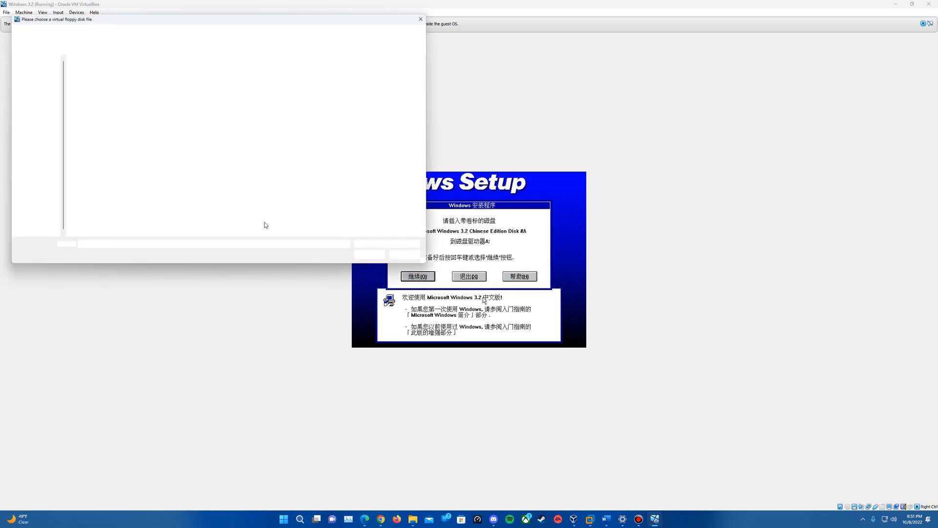
pyautogui.click(421, 18)
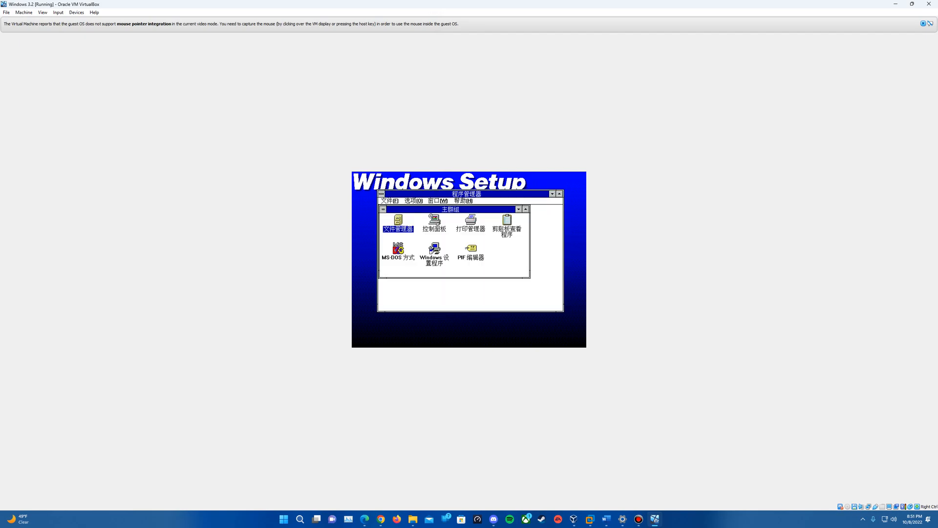
# - Accept Set Up Applications with MS-DOS Editor selected
pyautogui.doubleClick(433, 251)
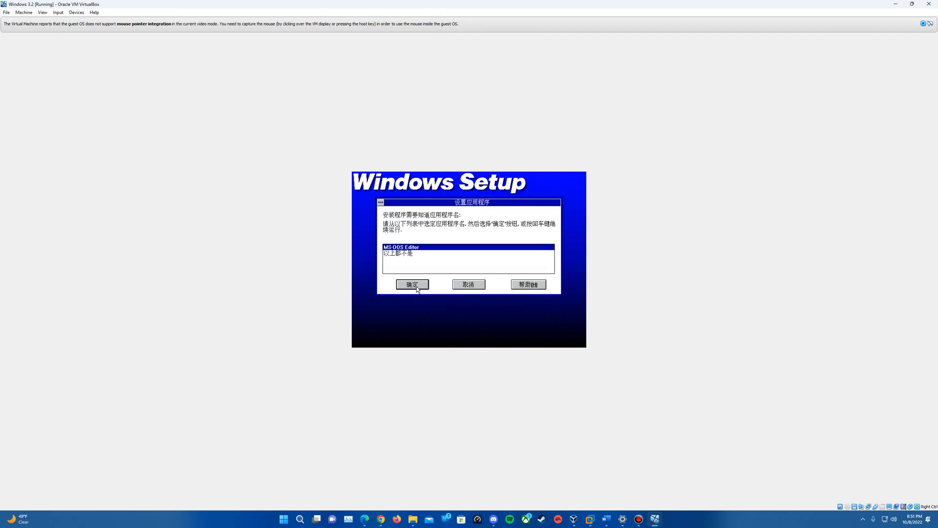
pyautogui.click(411, 285)
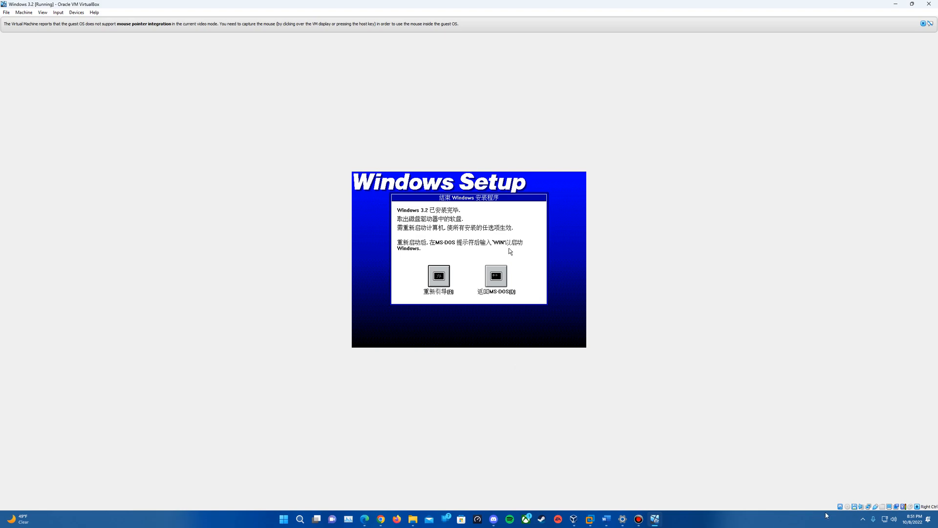
pyautogui.moveTo(819, 480)
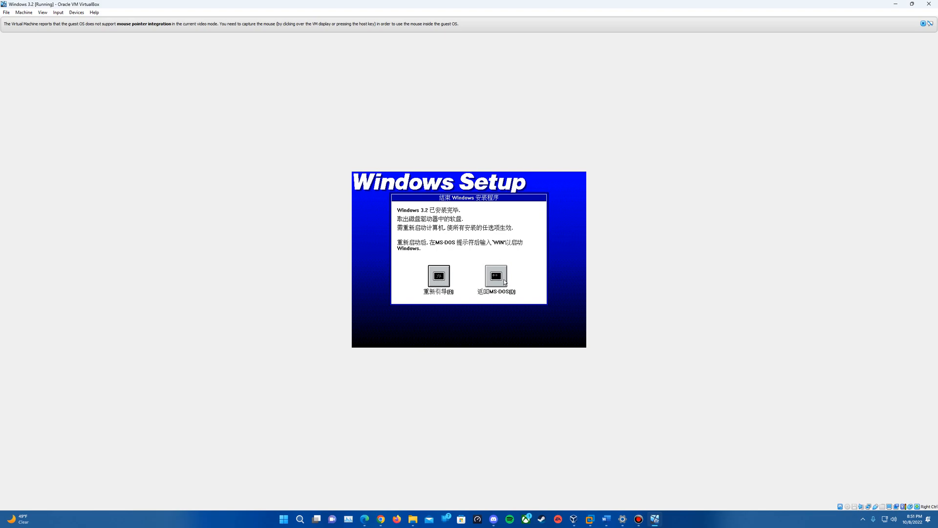
# - Exit the completed setup back to MS-DOS
pyautogui.click(496, 278)
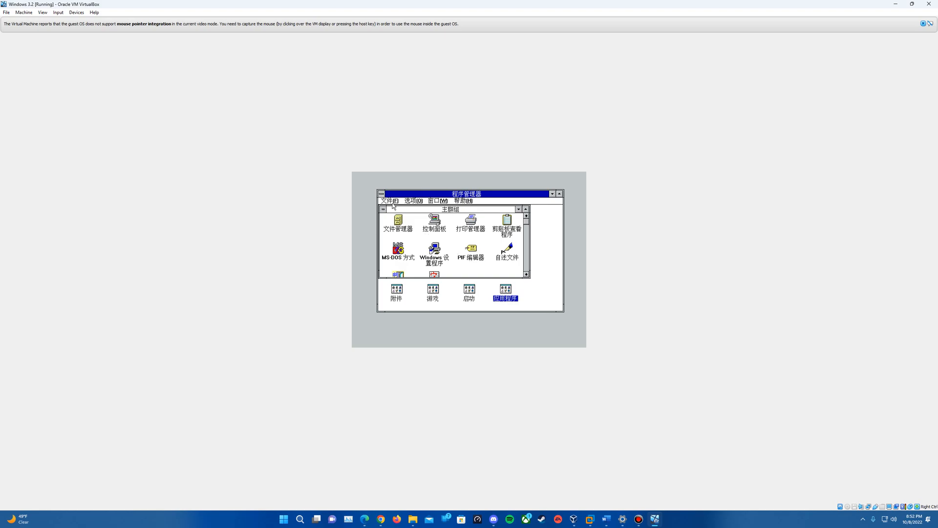
pyautogui.click(388, 201)
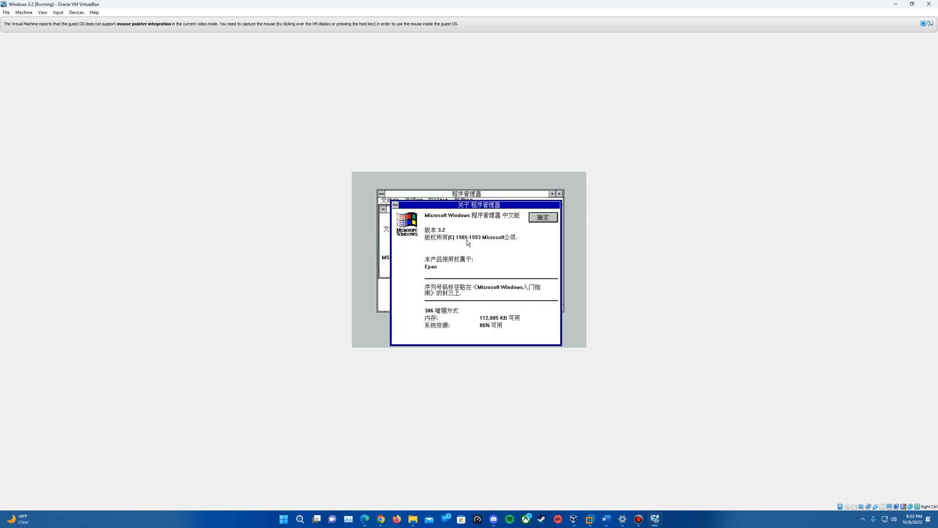
pyautogui.moveTo(447, 232)
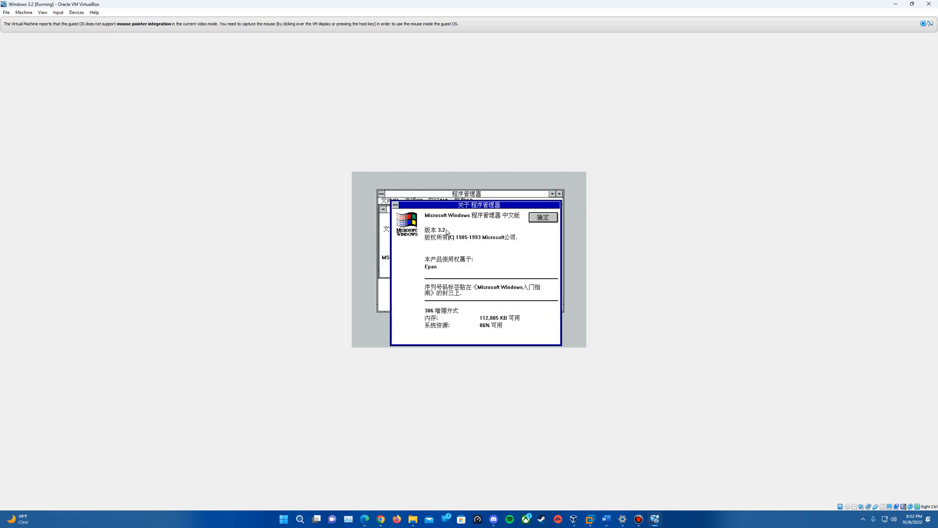
pyautogui.moveTo(438, 271)
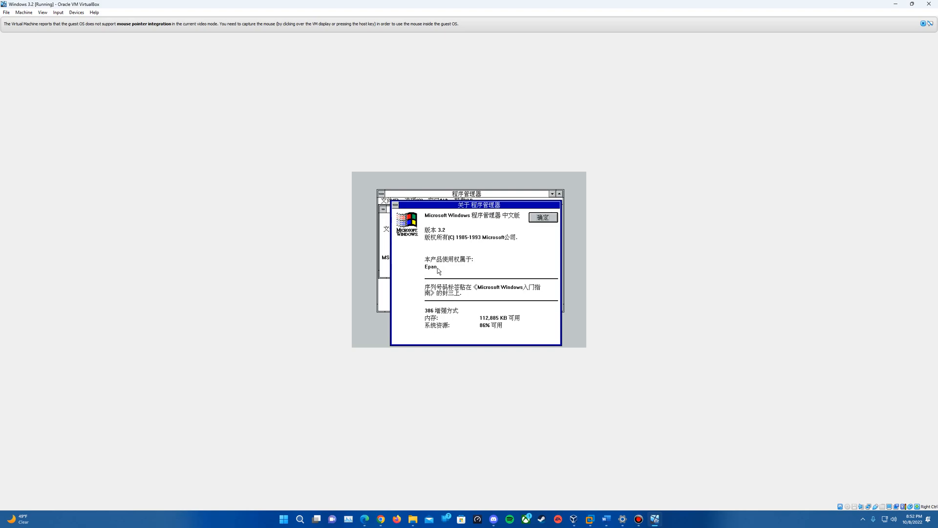
pyautogui.click(541, 217)
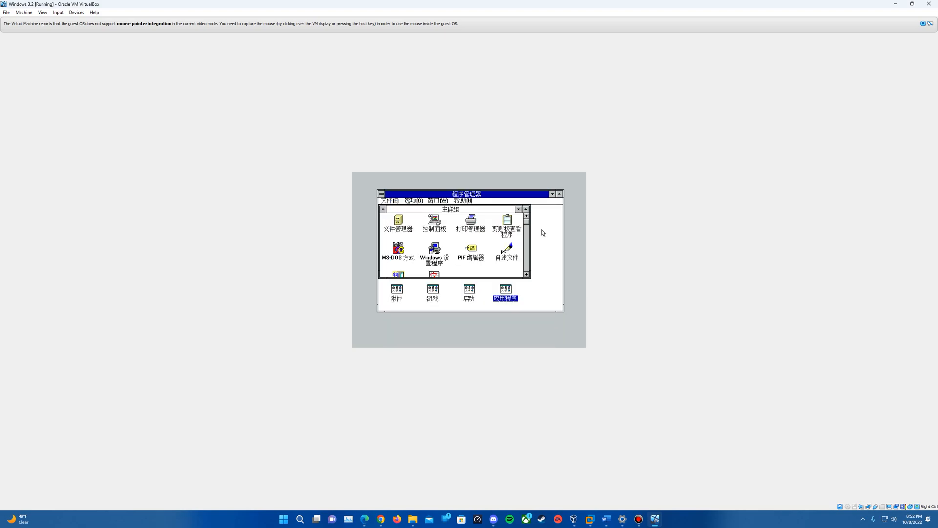
pyautogui.moveTo(586, 208)
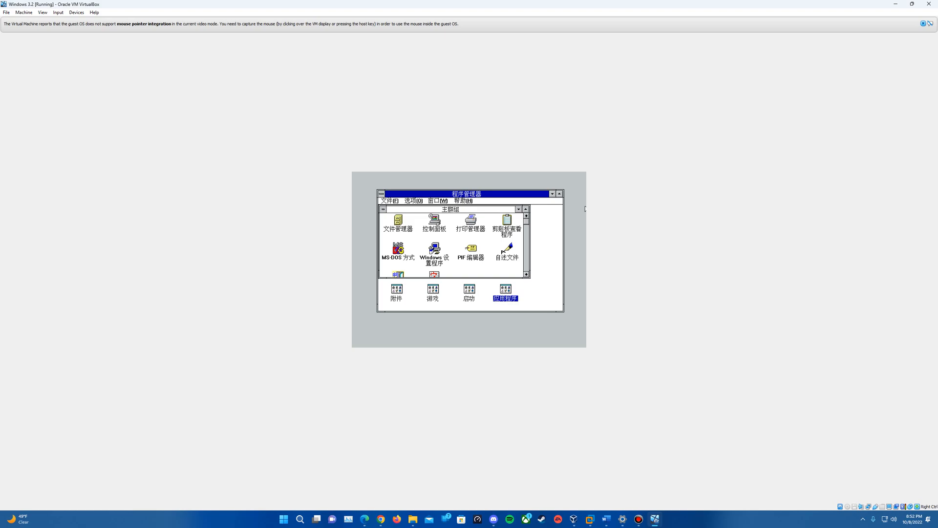